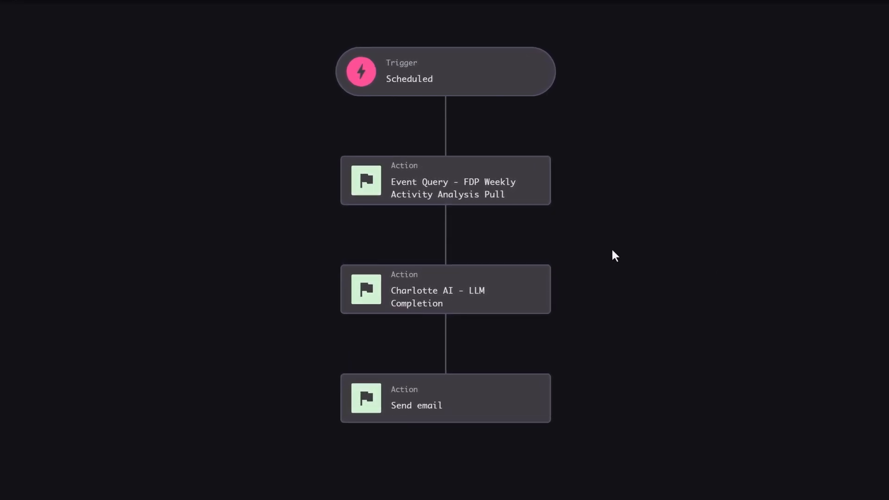
# Review the event query's details, then open the Charlotte AI step and expand its prompt.
pyautogui.click(445, 181)
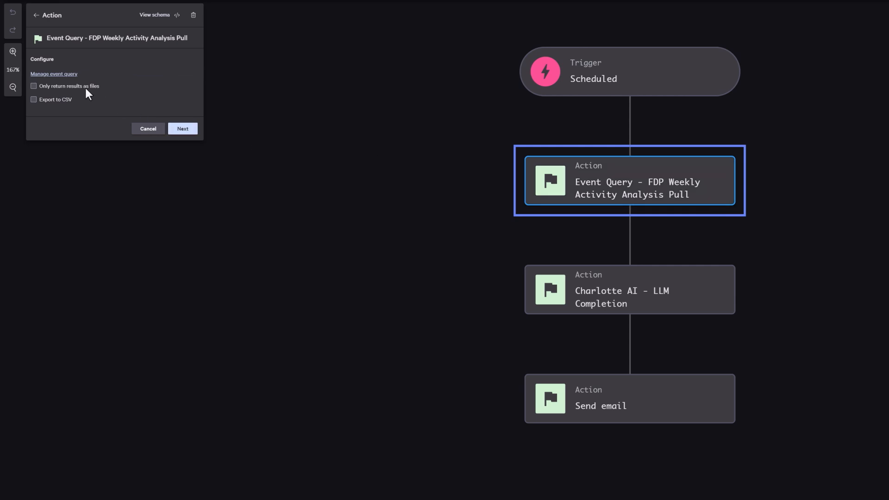
pyautogui.click(53, 73)
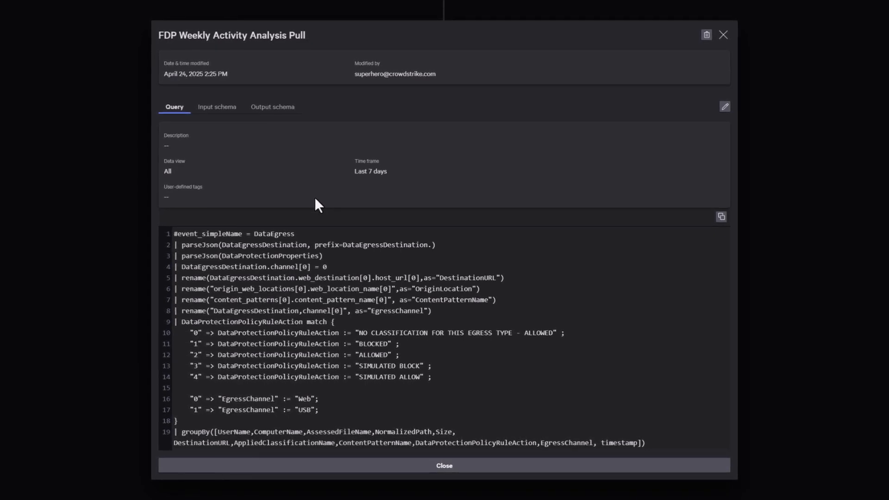
pyautogui.click(444, 465)
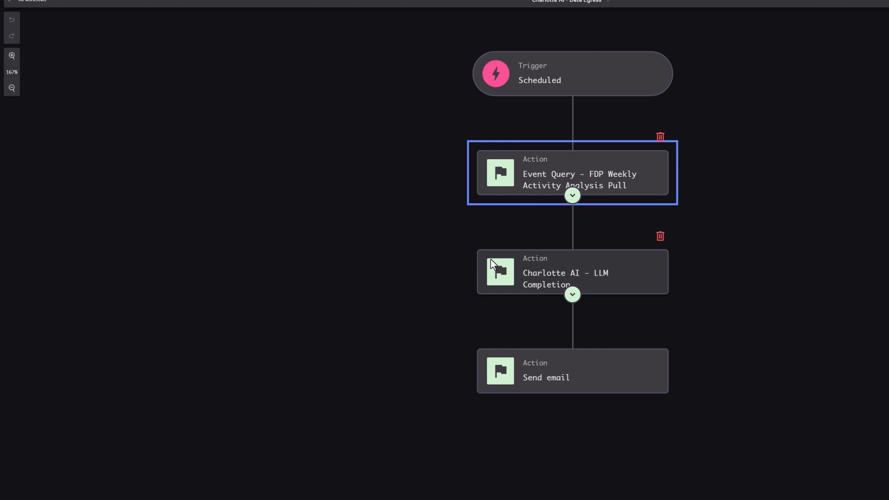
pyautogui.click(572, 272)
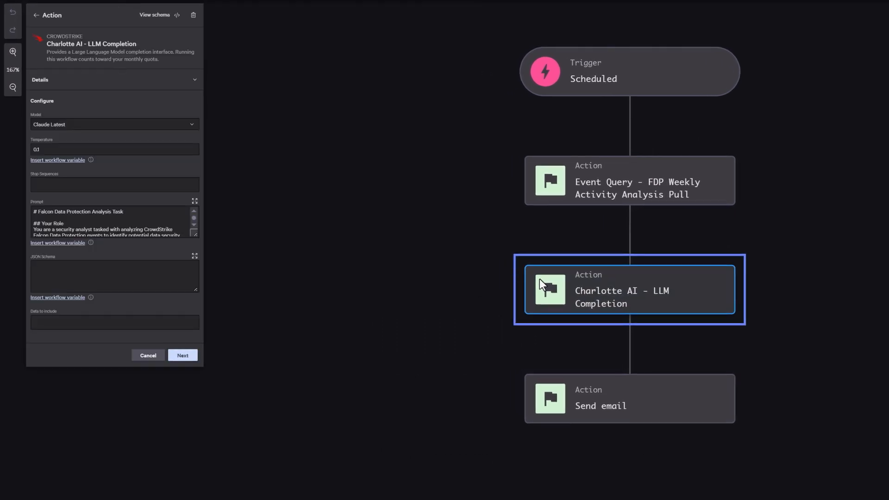
pyautogui.moveTo(210, 209)
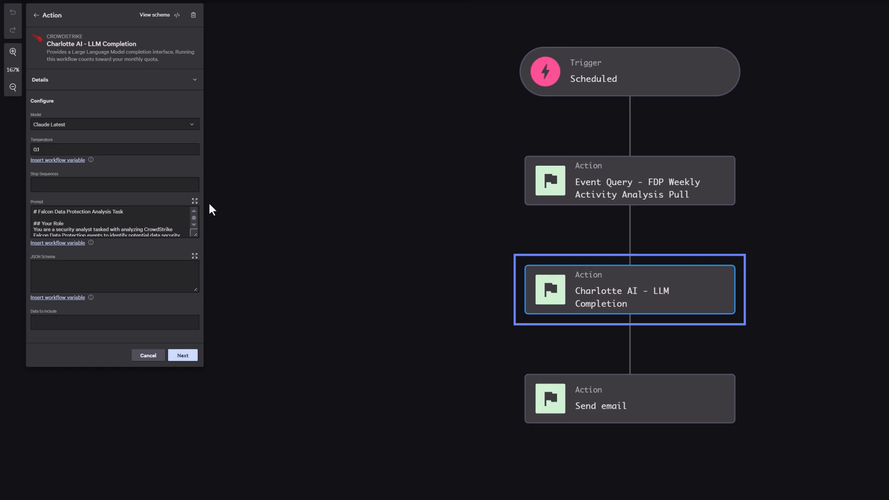
pyautogui.click(195, 202)
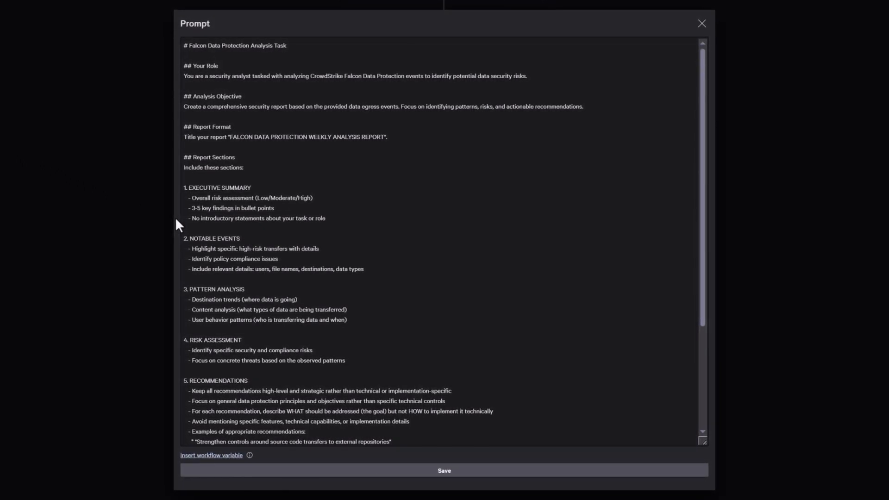
# Read the analysis prompt through to its output format rules, then close the prompt view.
pyautogui.scroll(-3)
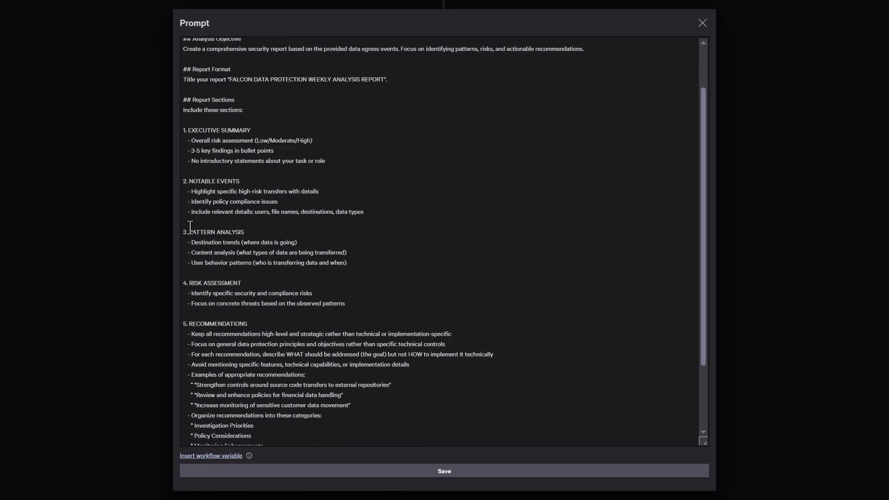
pyautogui.scroll(-3)
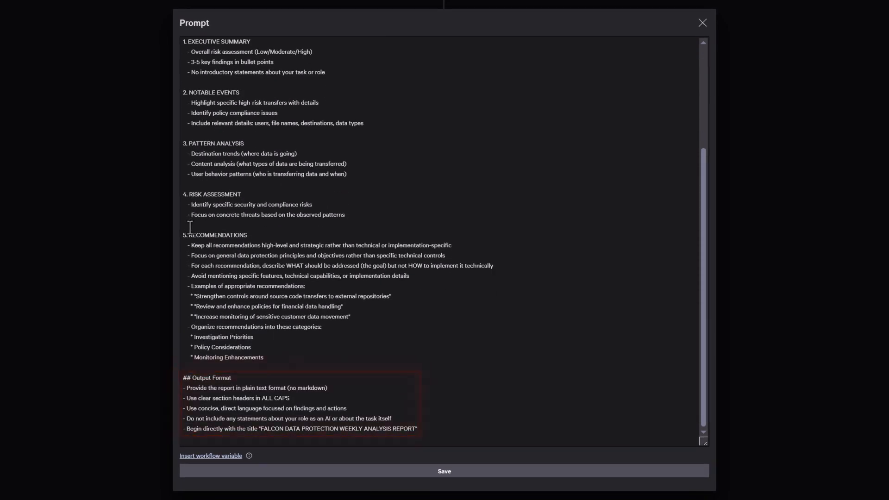
pyautogui.click(702, 23)
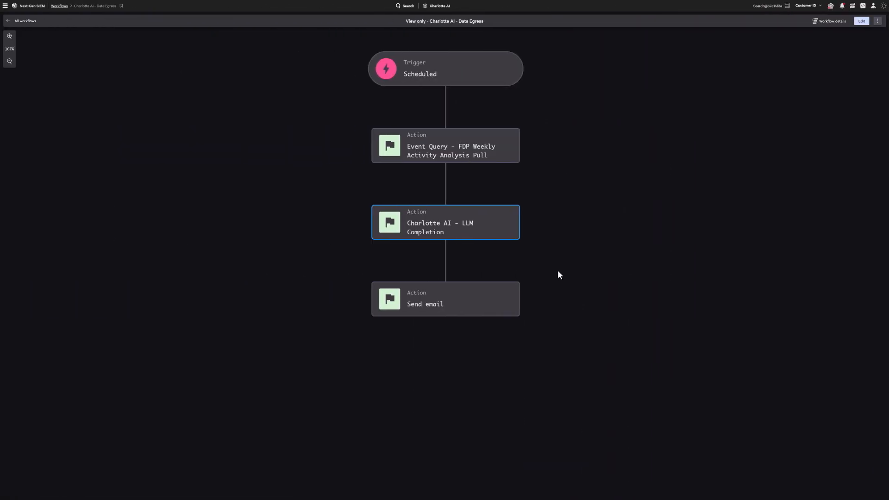
pyautogui.moveTo(491, 286)
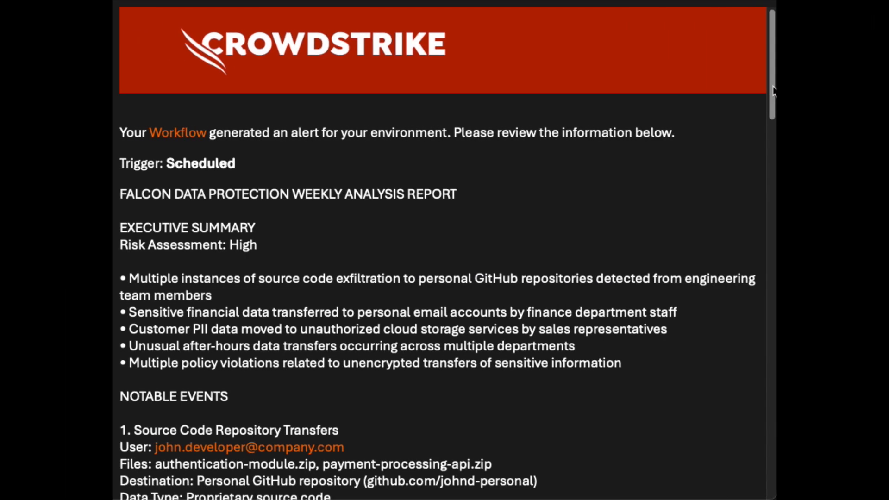
pyautogui.scroll(-3)
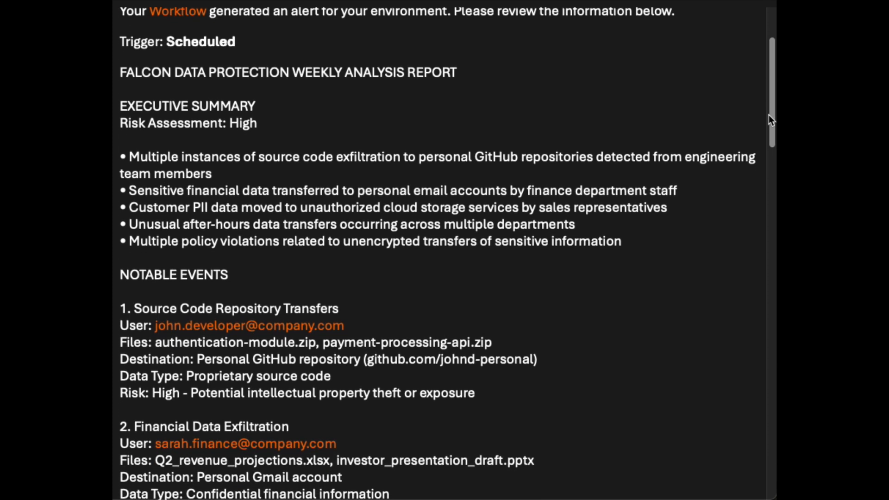
pyautogui.scroll(-3)
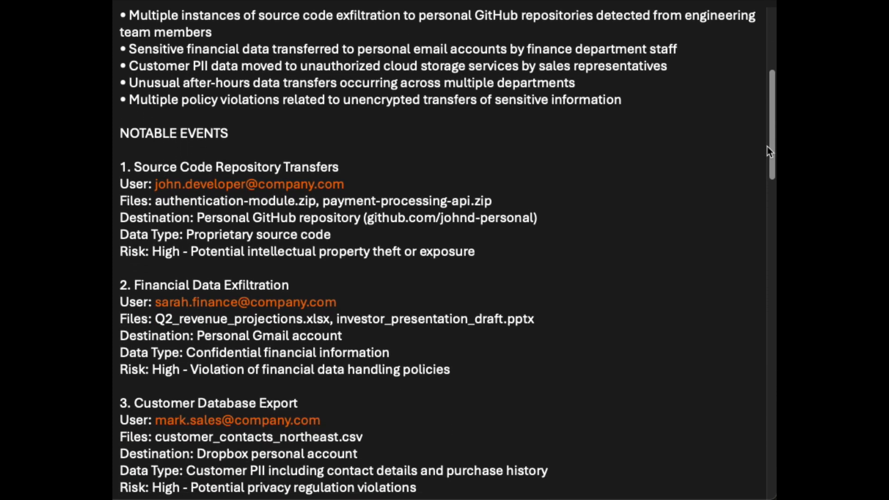
pyautogui.scroll(-3)
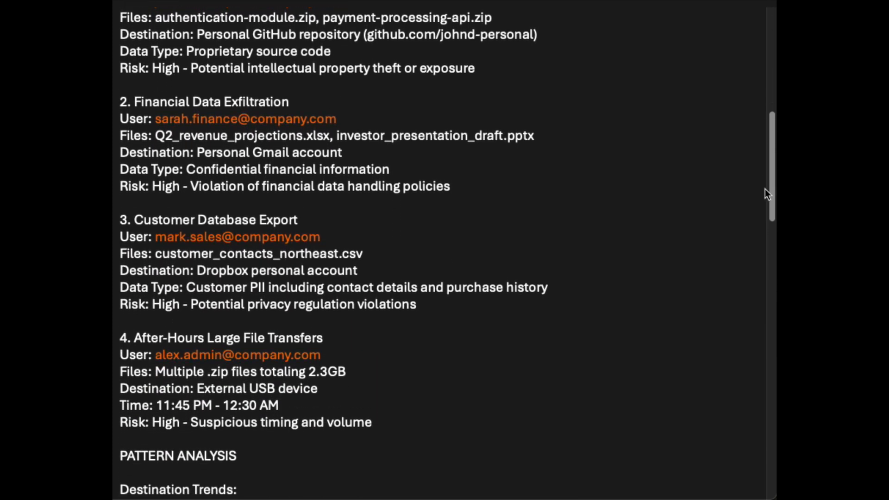
pyautogui.scroll(-3)
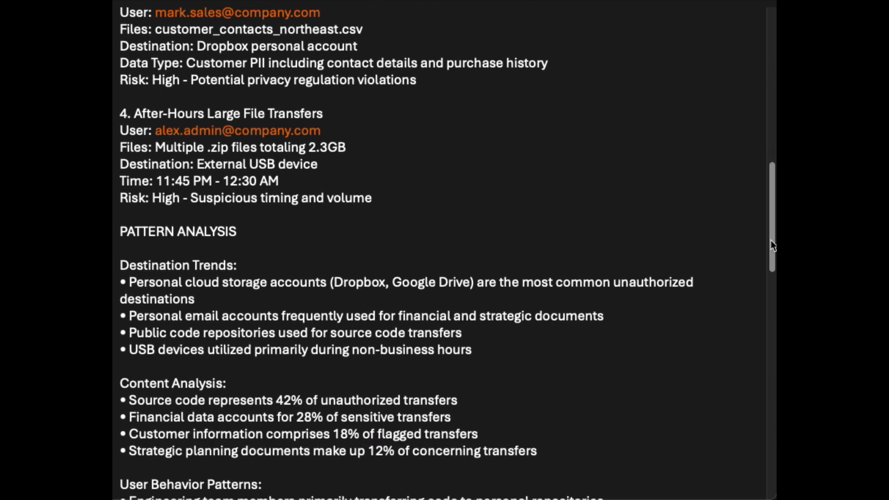
pyautogui.scroll(-3)
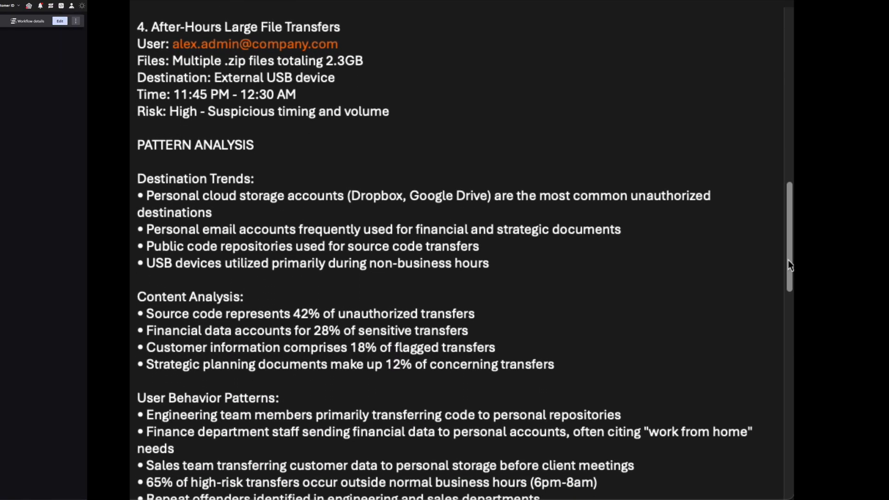